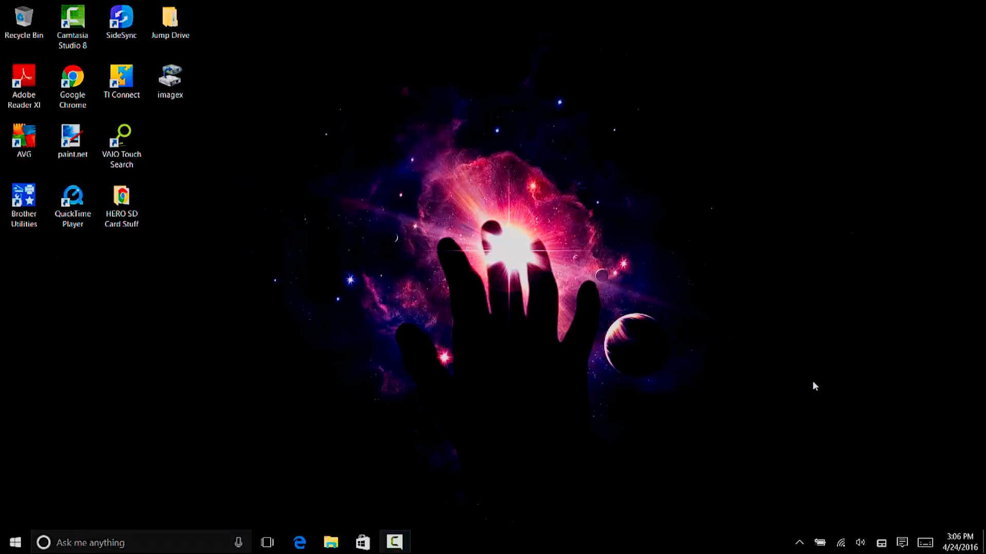
pyautogui.moveTo(718, 289)
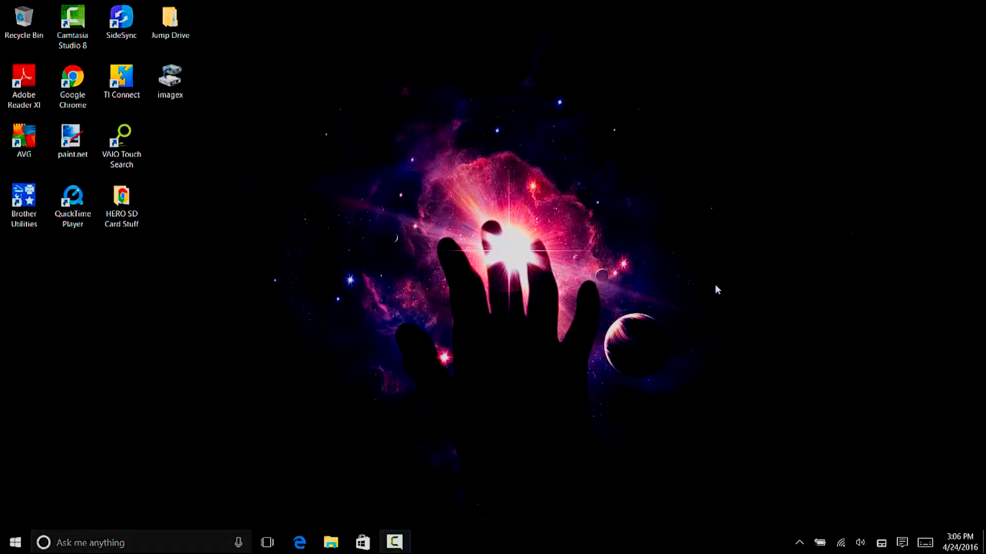
# Step: Launch SideSync from its desktop shortcut so the phone connects over USB
pyautogui.click(121, 22)
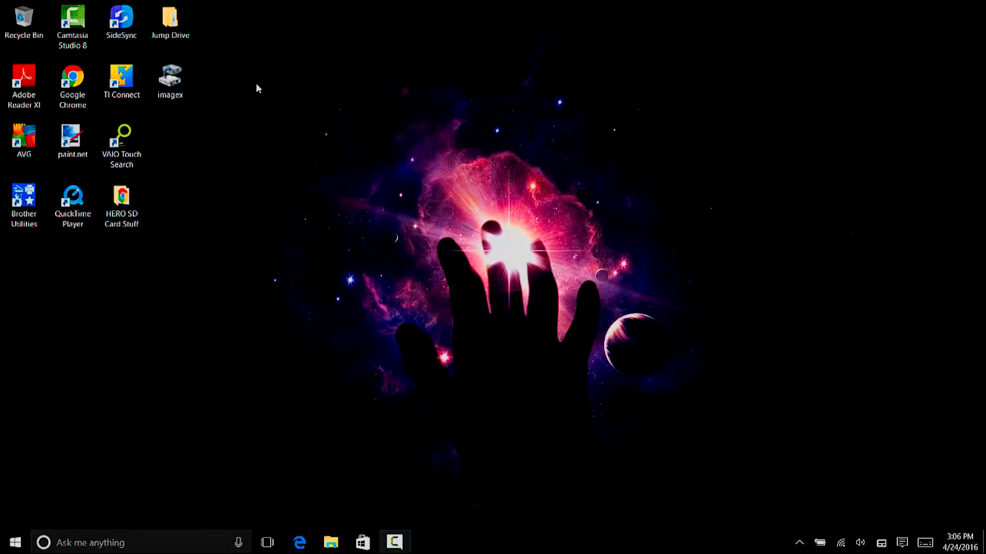
pyautogui.moveTo(341, 118)
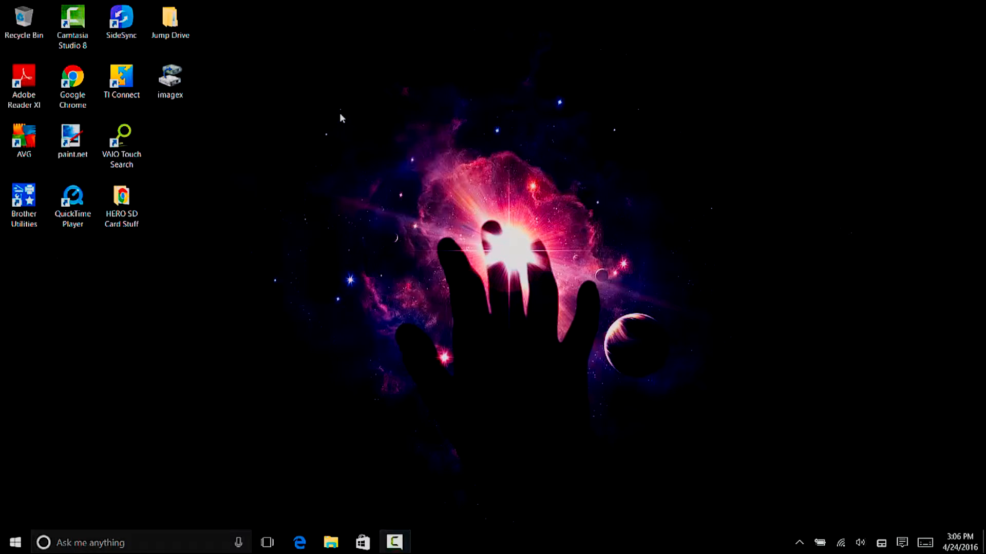
pyautogui.moveTo(491, 133)
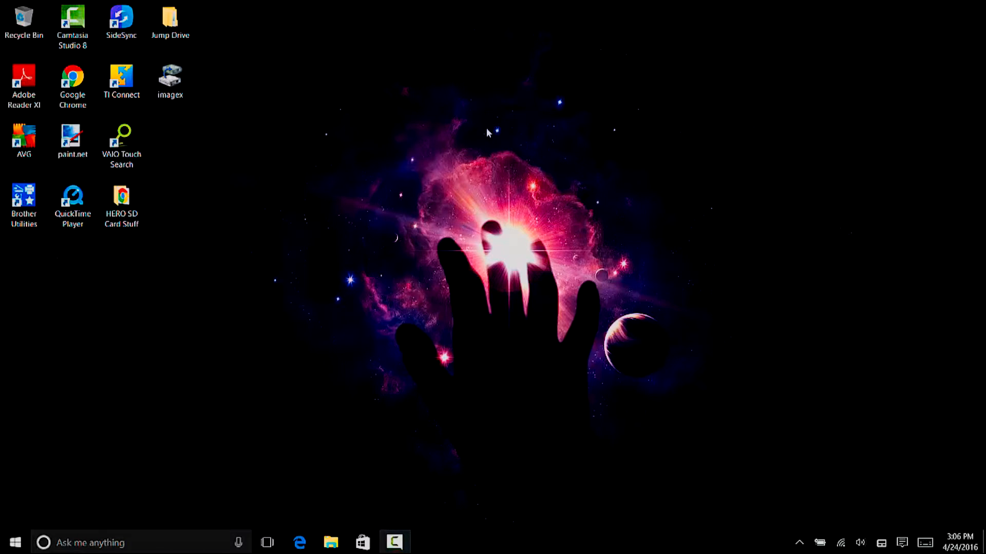
pyautogui.moveTo(263, 100)
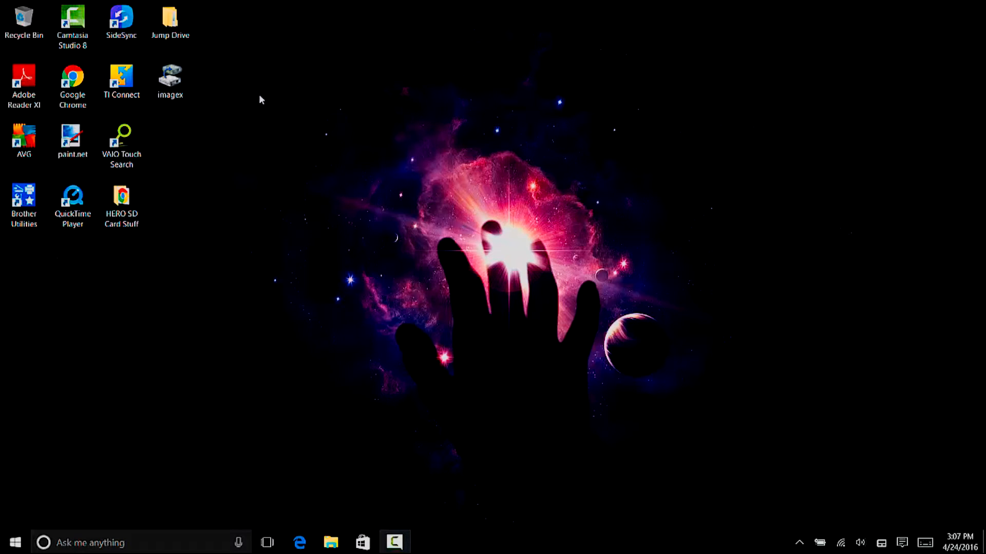
pyautogui.click(121, 22)
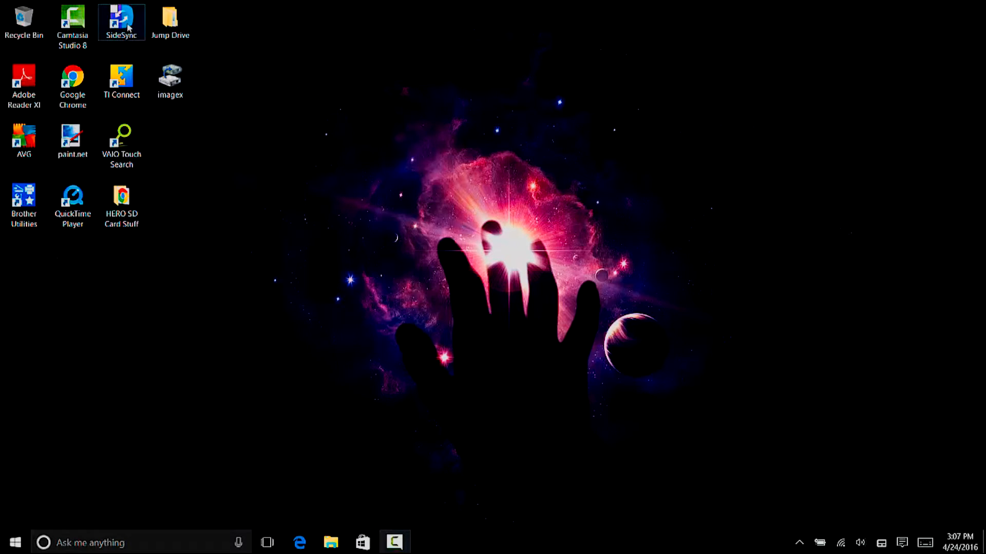
pyautogui.doubleClick(122, 17)
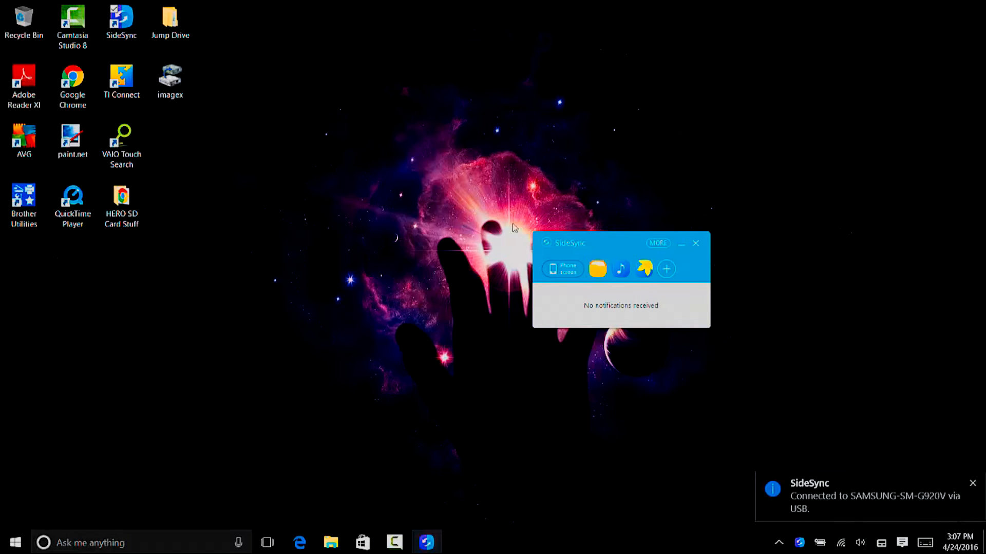
pyautogui.moveTo(621, 327)
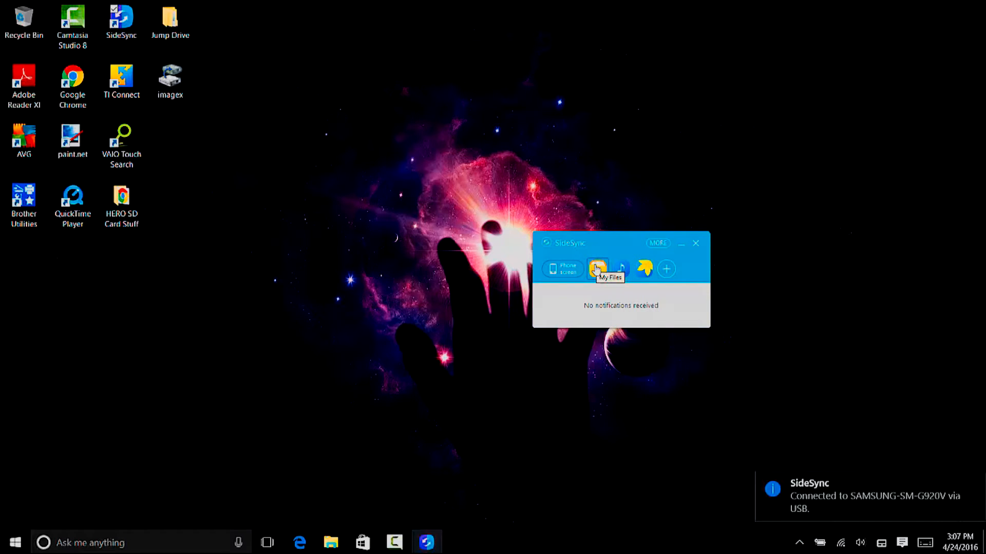
# Step: Browse the phone's My Files into the Videos category listing the Snapchat videos
pyautogui.click(597, 268)
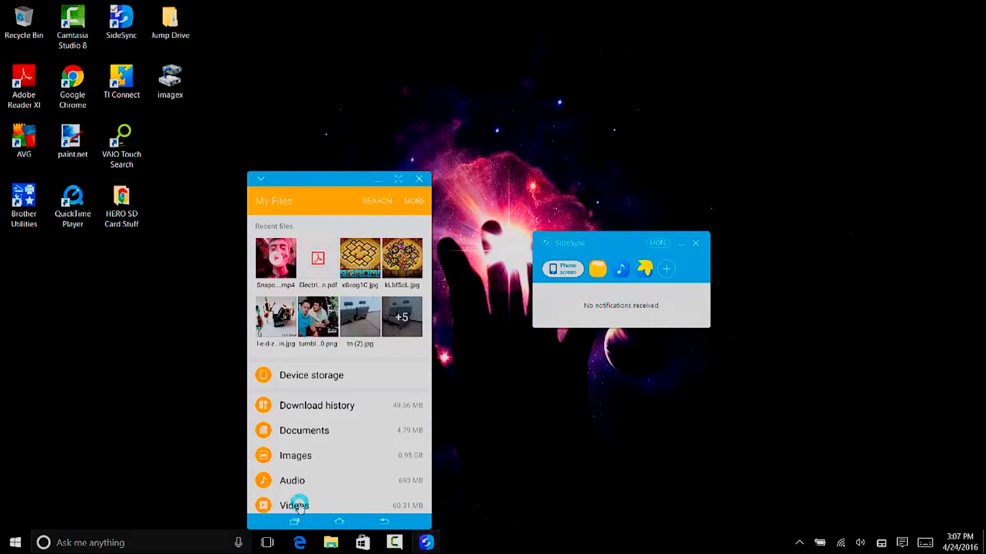
pyautogui.click(294, 505)
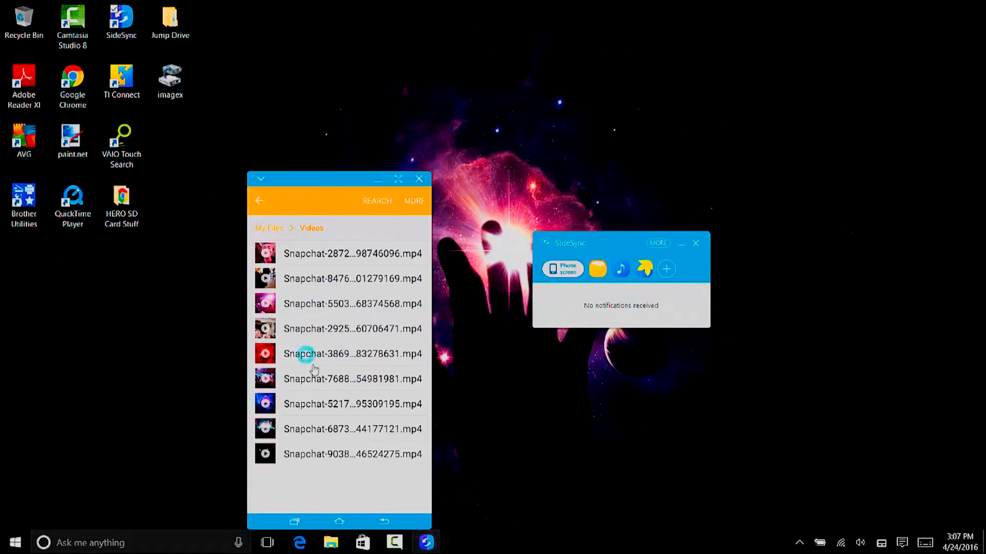
pyautogui.moveTo(332, 344)
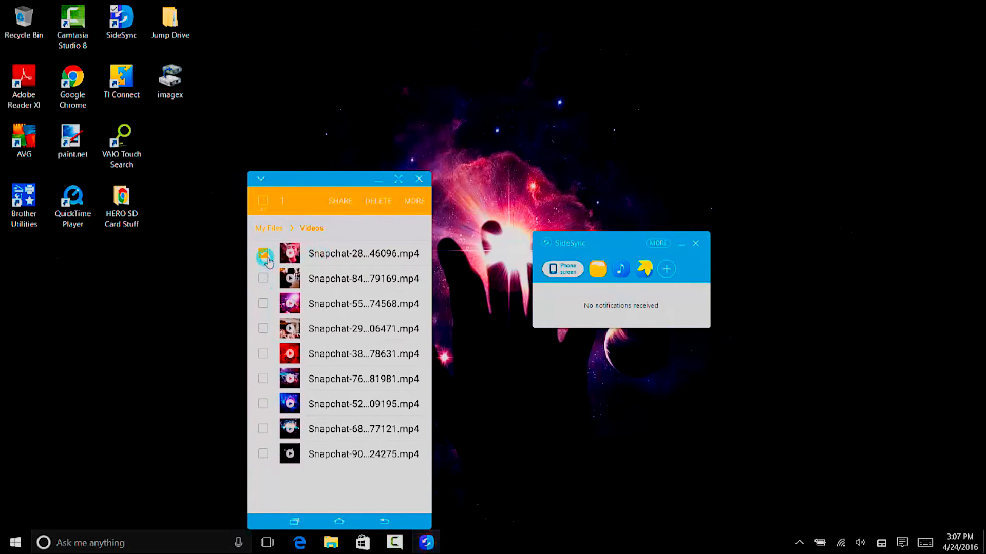
# Step: Drag the first Snapchat video out of My Files onto the Windows desktop
pyautogui.click(263, 253)
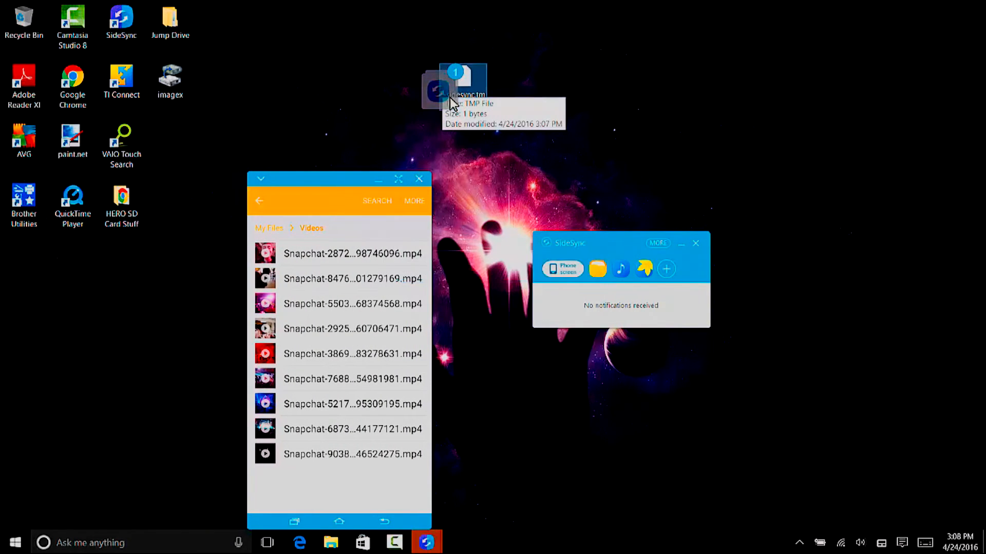
pyautogui.moveTo(462, 88); pyautogui.dragTo(24, 261)
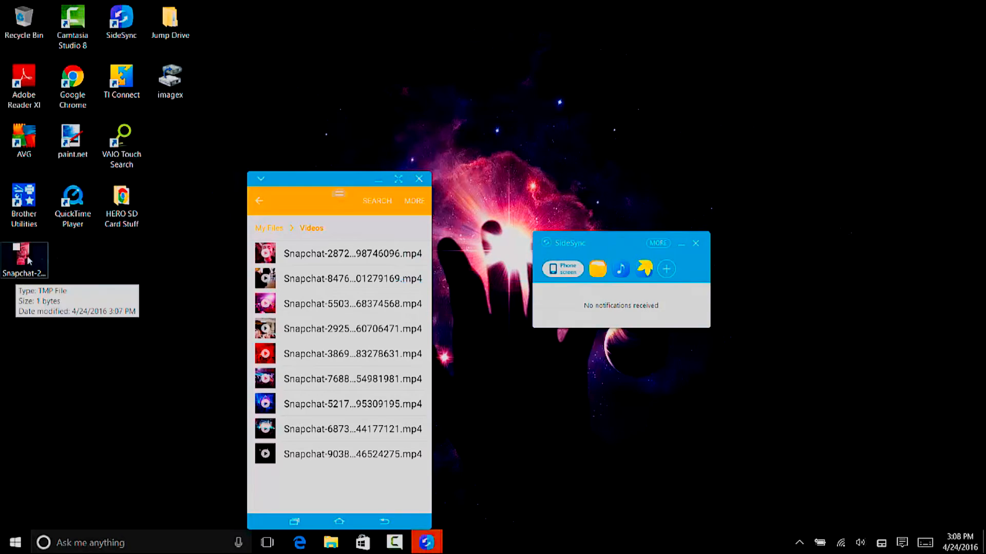
pyautogui.moveTo(185, 315)
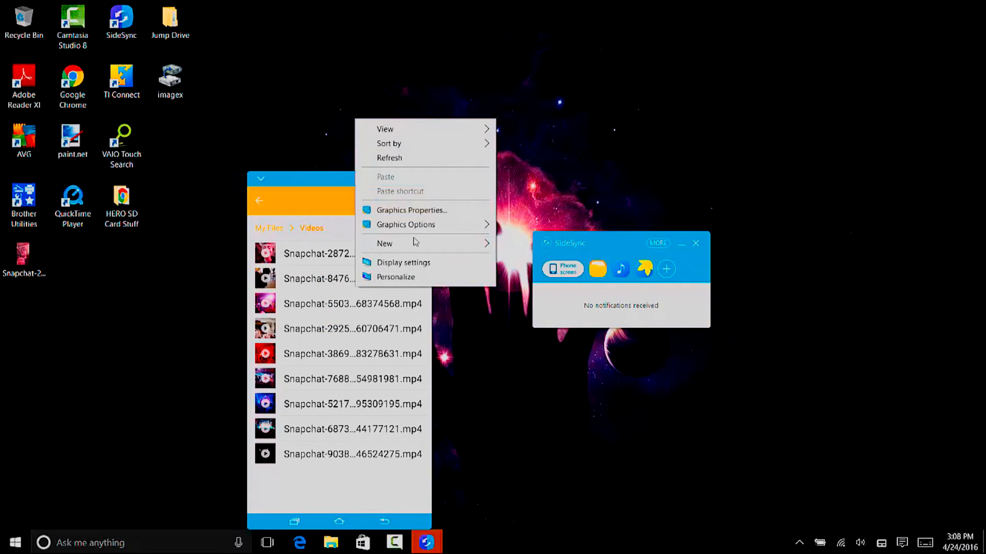
# Step: Create a new desktop folder named 'video' and dismiss the phone's Attention dialog
pyautogui.click(384, 245)
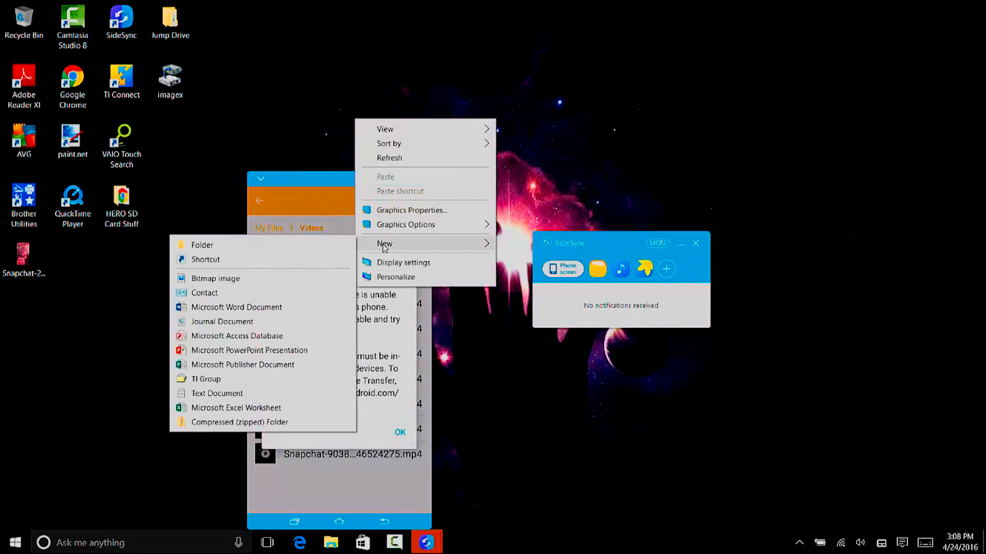
pyautogui.click(204, 258)
pyautogui.write('video')
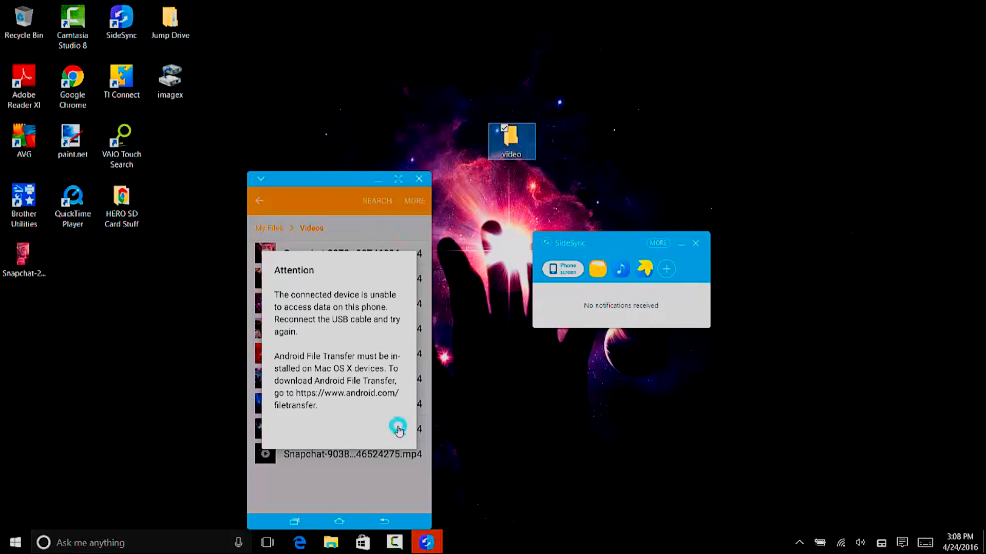
pyautogui.click(398, 427)
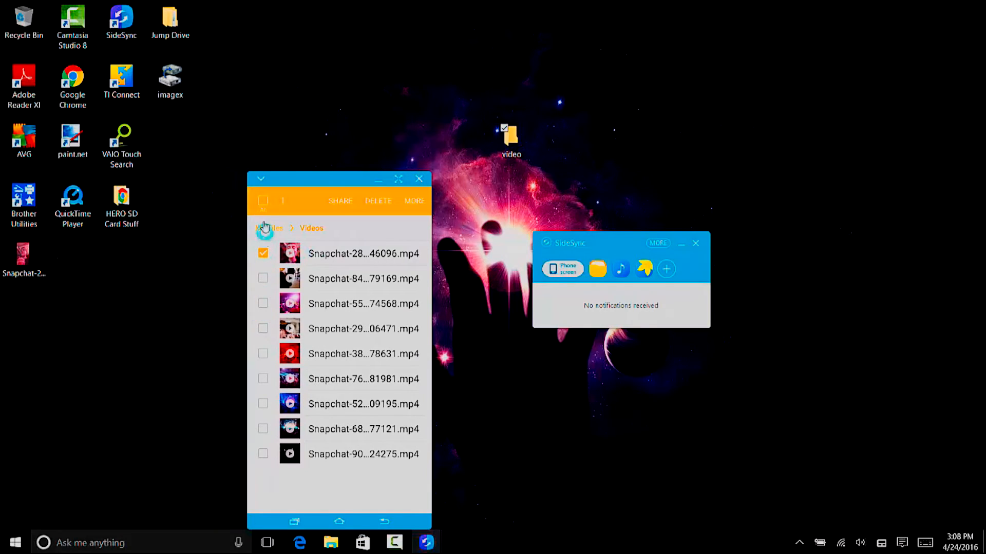
# Step: Reopen Videos in My Files and select every Snapchat video for copying to the 'video' folder
pyautogui.click(263, 201)
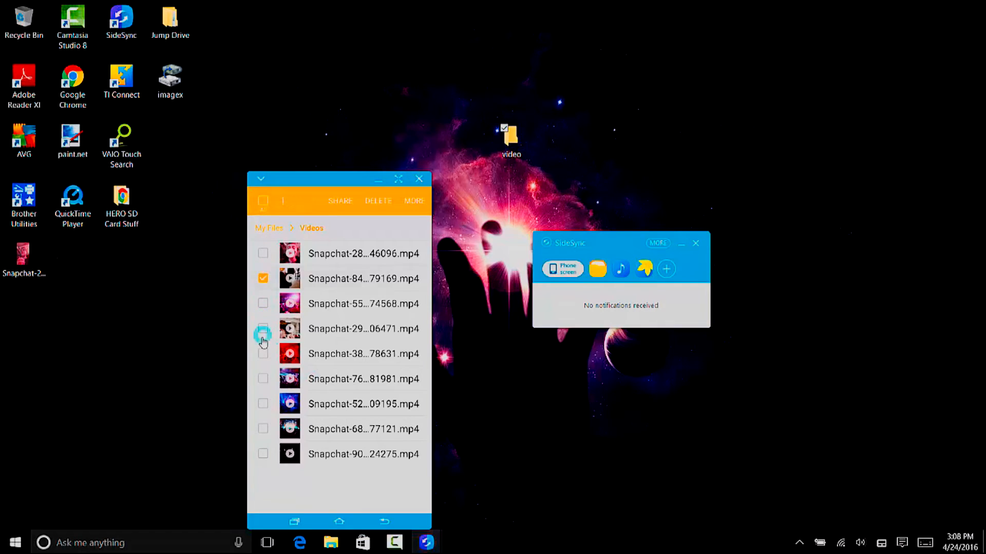
pyautogui.click(263, 328)
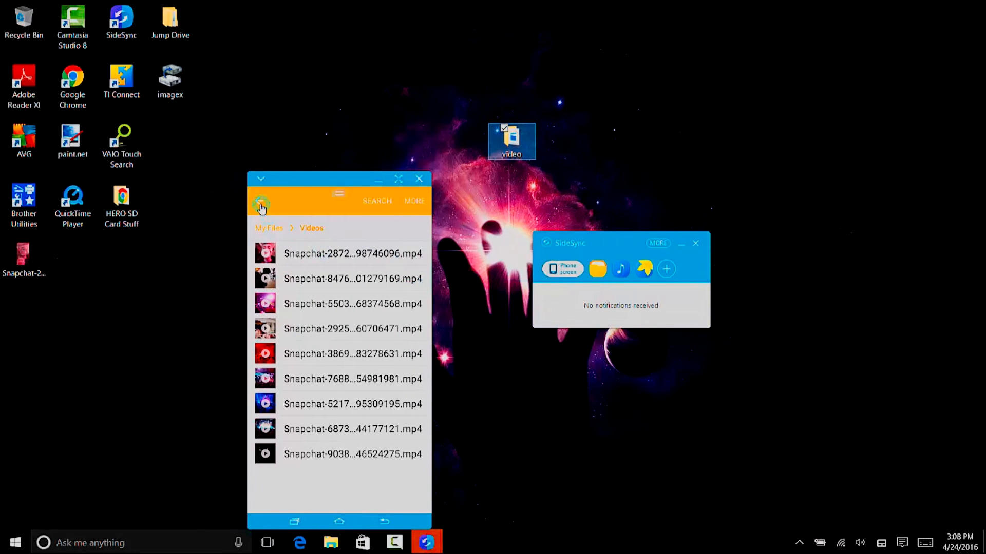
pyautogui.click(261, 204)
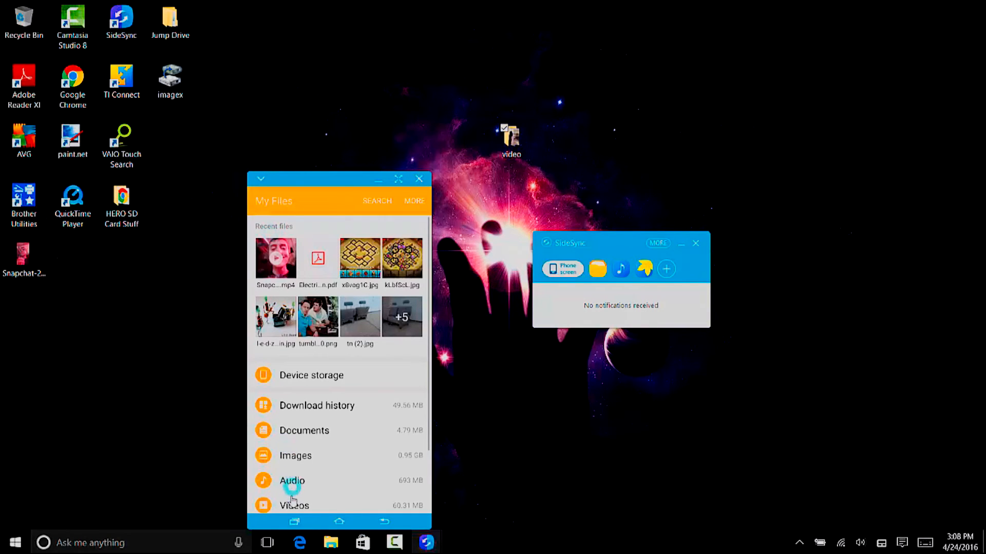
pyautogui.click(294, 505)
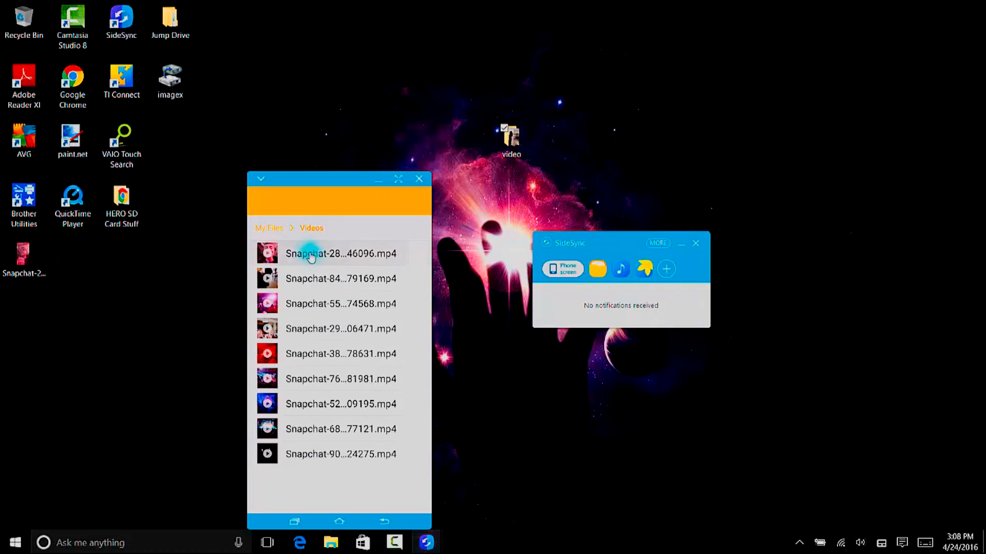
pyautogui.click(341, 254)
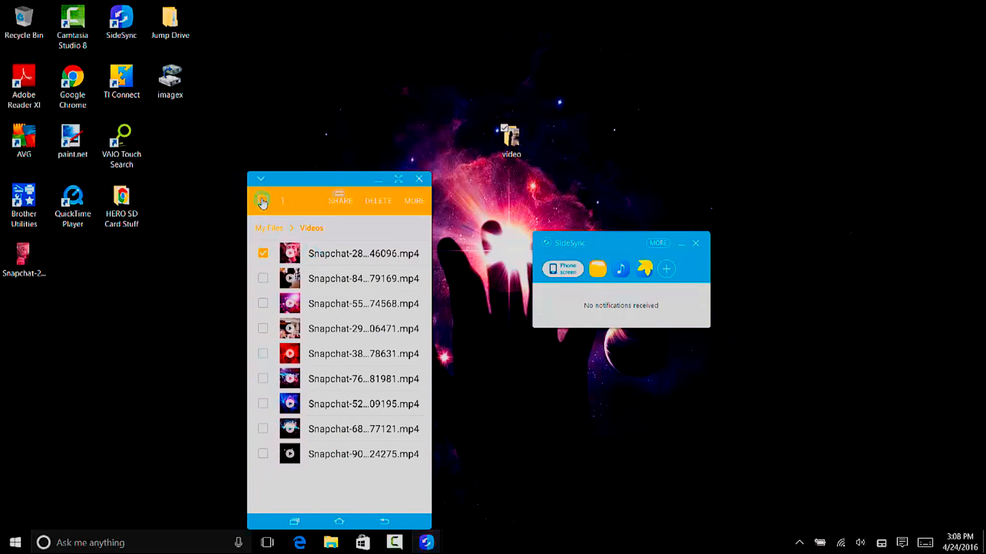
pyautogui.click(263, 201)
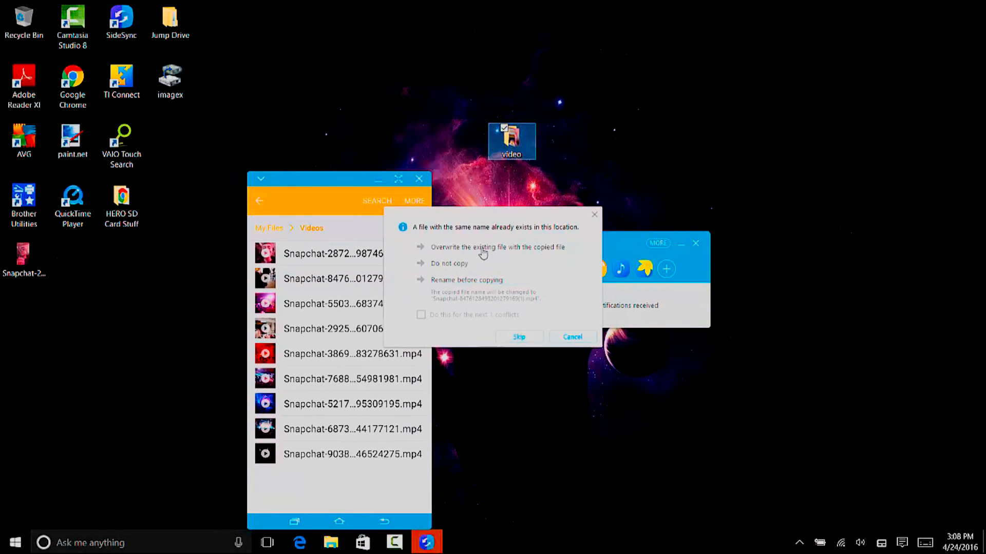
# Step: Overwrite both same-named files in the 'video' folder with the copied videos
pyautogui.click(497, 246)
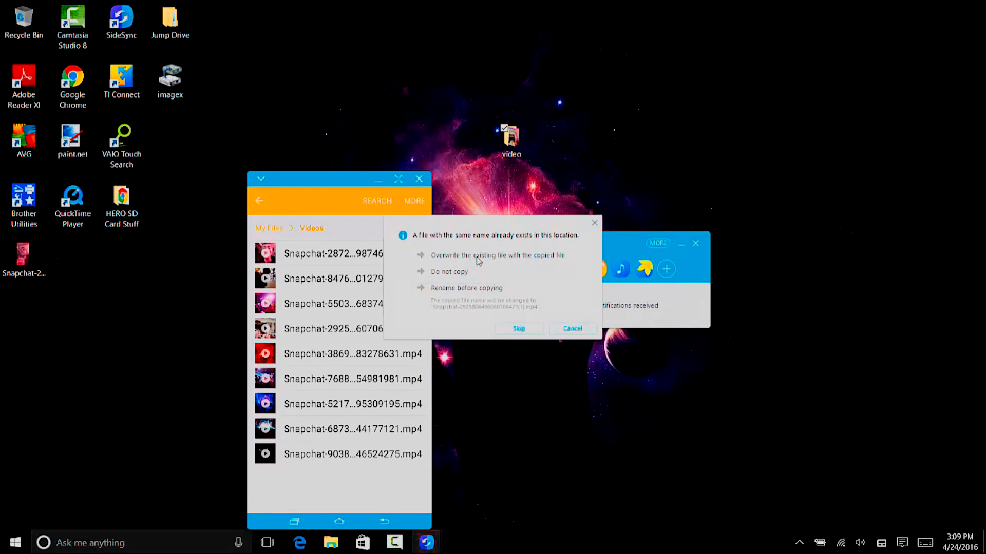
pyautogui.click(517, 329)
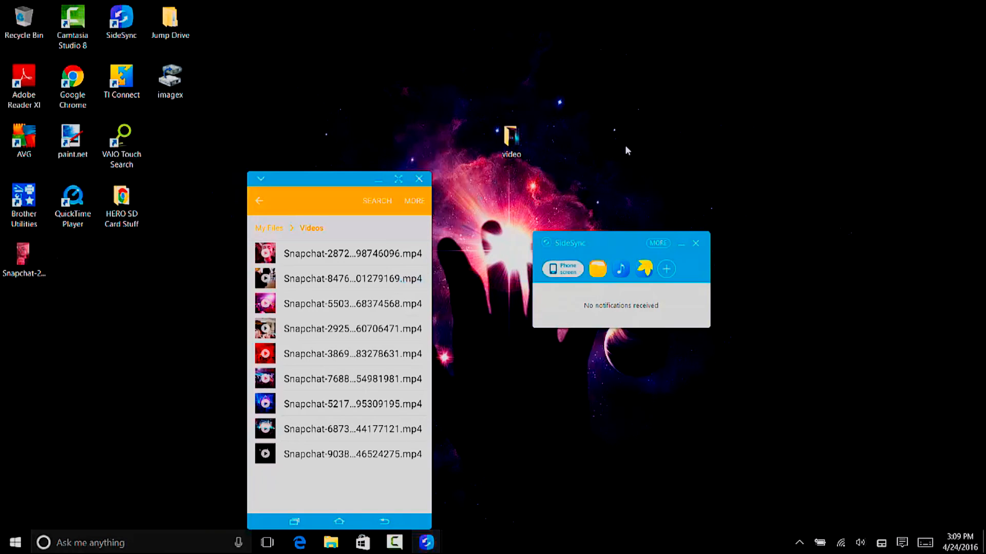
pyautogui.moveTo(470, 218)
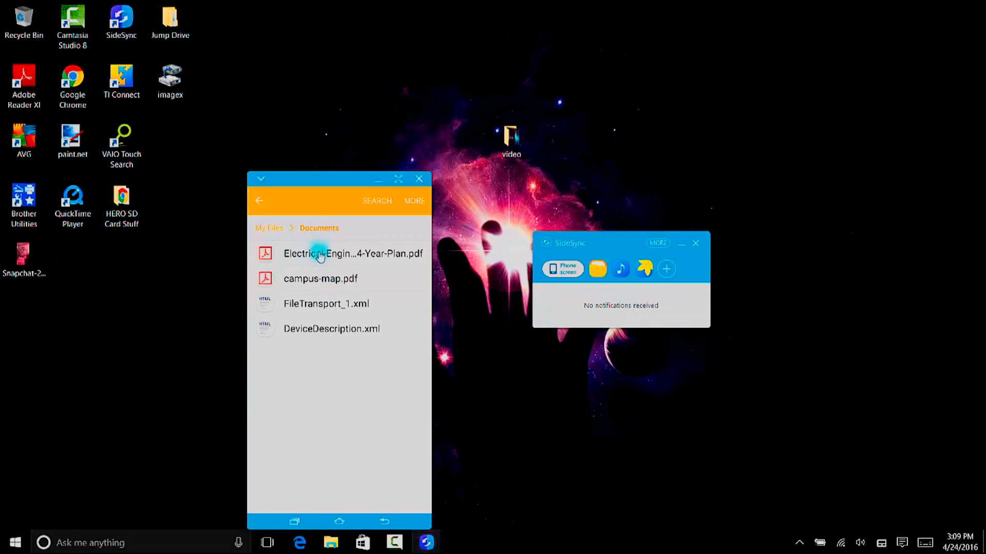
# Step: Select the Electrical Engineering 4-Year-Plan PDF in the phone's Documents folder
pyautogui.click(321, 254)
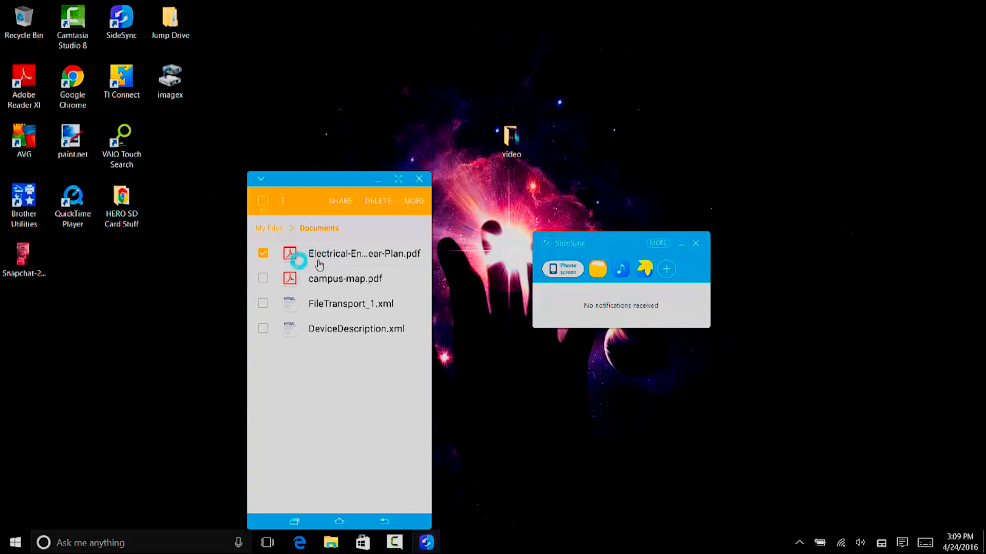